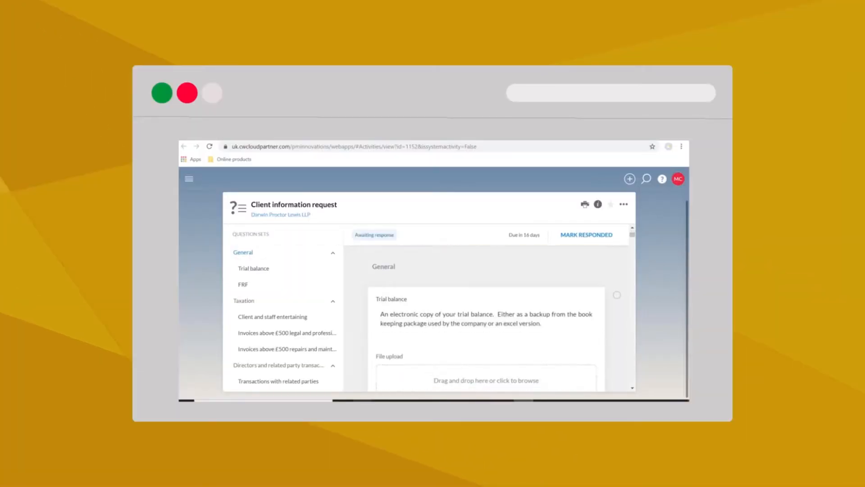
Answer the tailoring questions: Full planning approach, framework change to standard 102, No for the remaining questions.
left_click(485, 379)
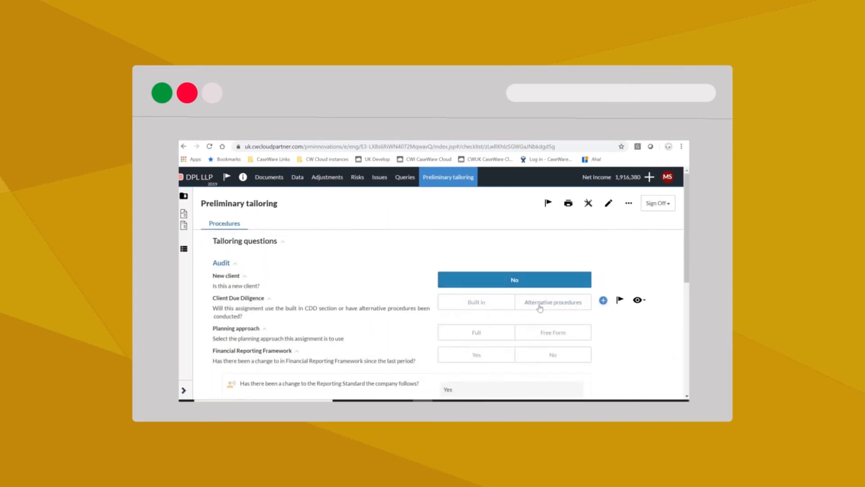
scroll("down", 3)
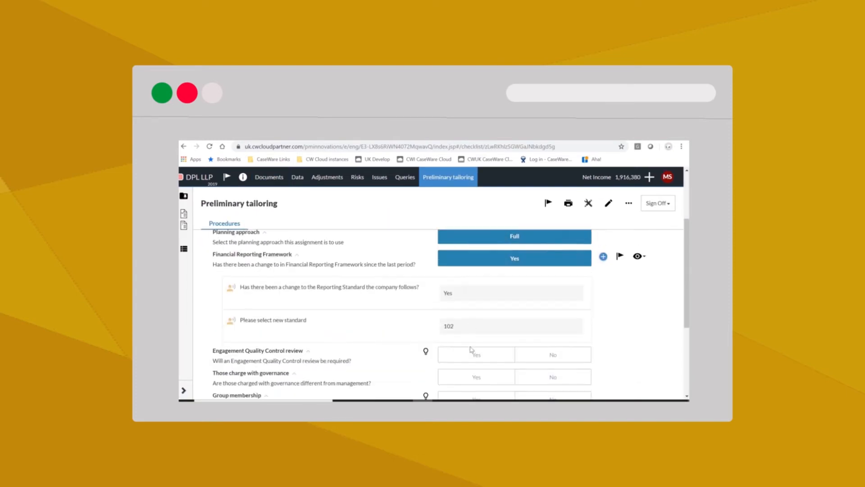
scroll("down", 3)
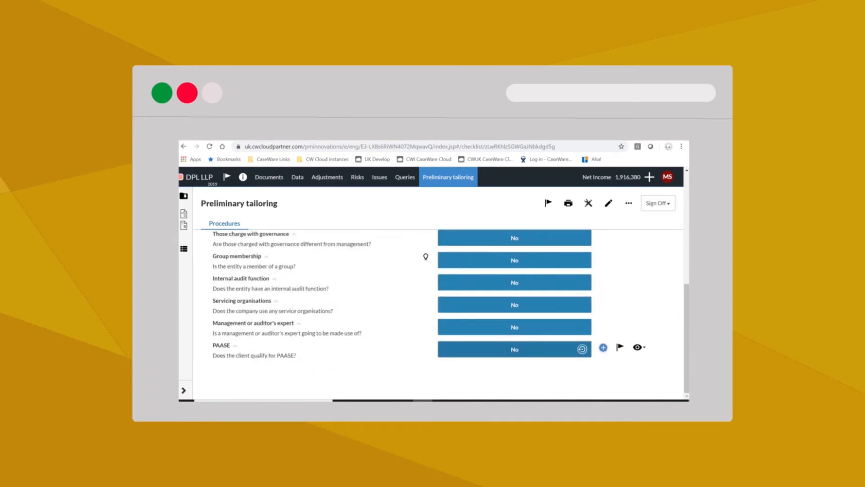
Locate the outstanding review issue via Documents and Issues, and open the B11 Planning checklist it references.
left_click(268, 177)
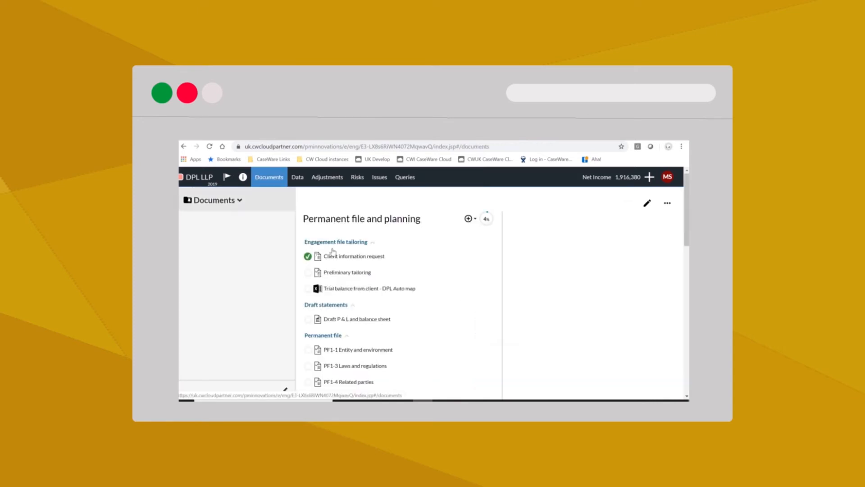
left_click(380, 177)
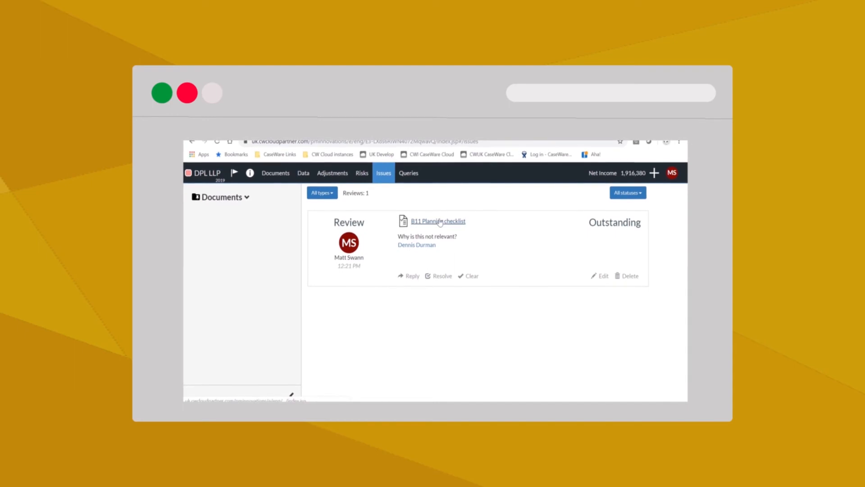
left_click(438, 221)
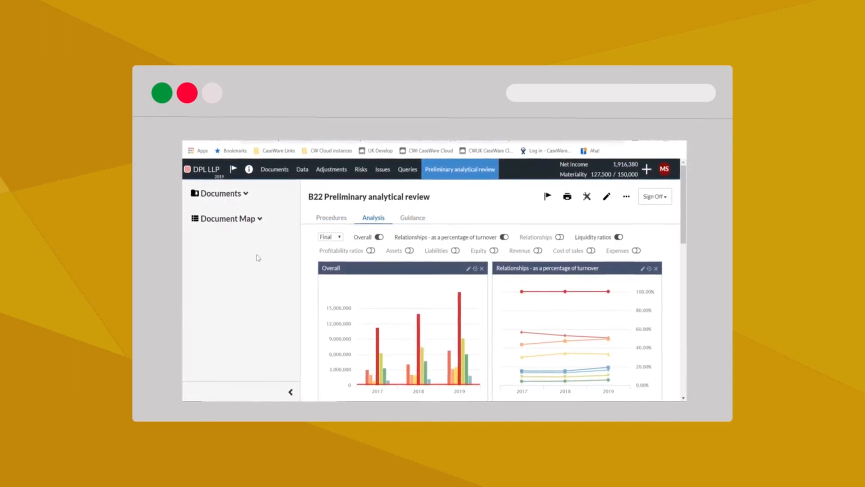
Scroll the B22 Preliminary analytical review to show the Overall and Relationships charts for 2017–2019.
scroll("down", 3)
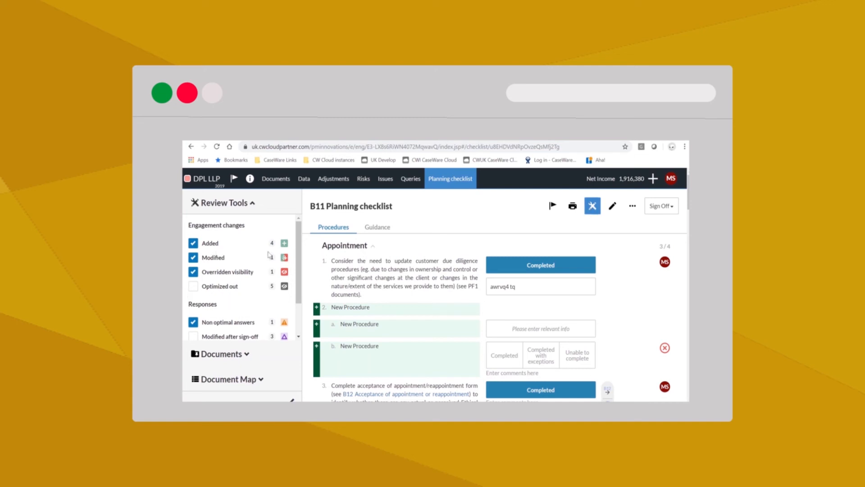
mouse_move(389, 328)
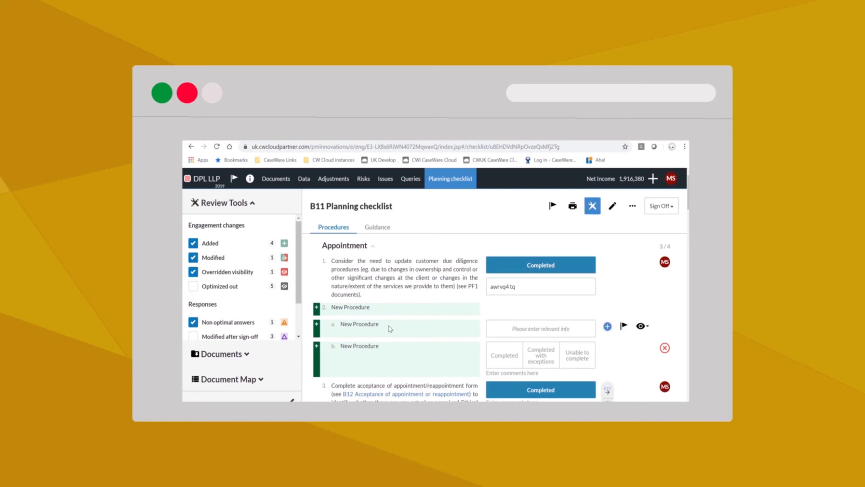
Scroll the B11 Planning checklist procedures to show modified procedure 4 and added procedure 5.
scroll("down", 3)
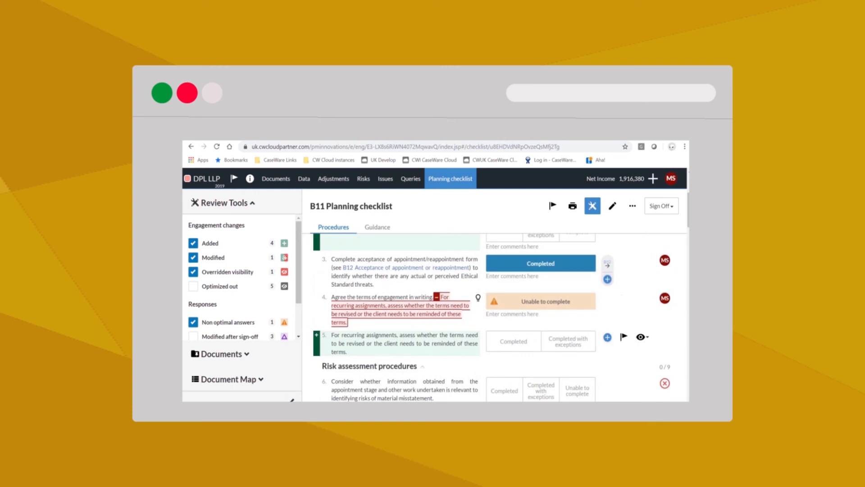